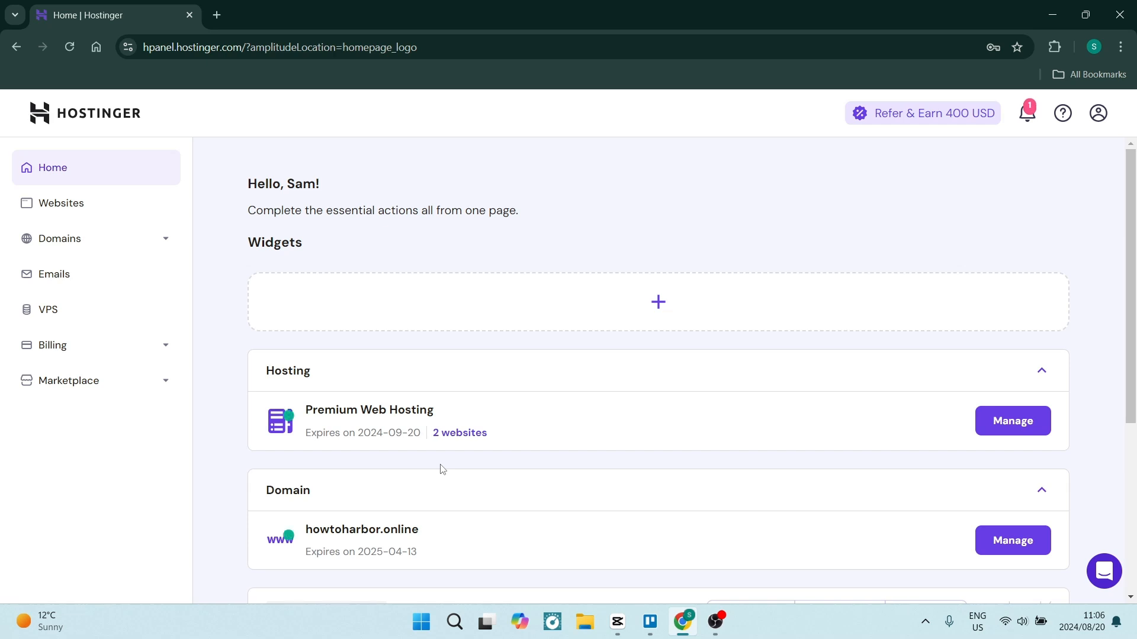
pyautogui.moveTo(466, 473)
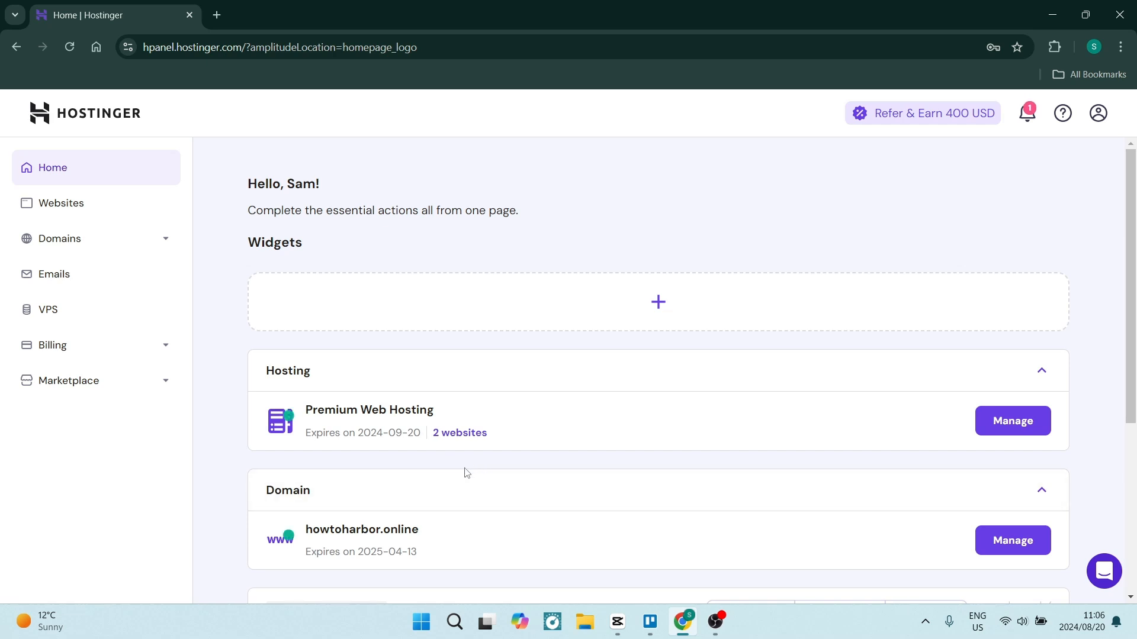
pyautogui.moveTo(296, 373)
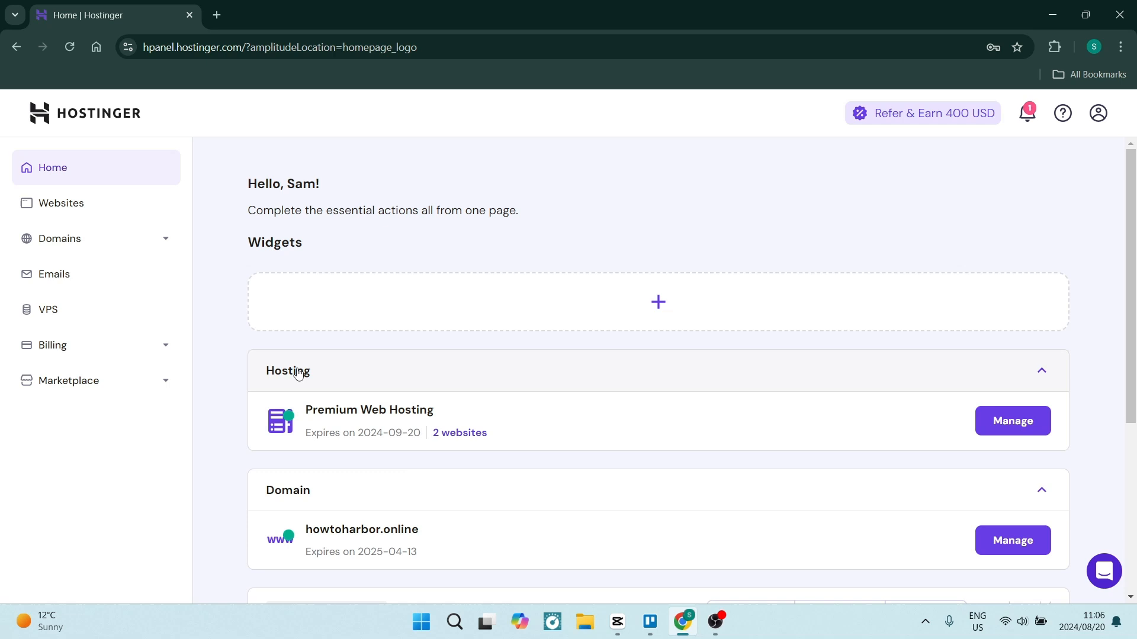
pyautogui.moveTo(437, 418)
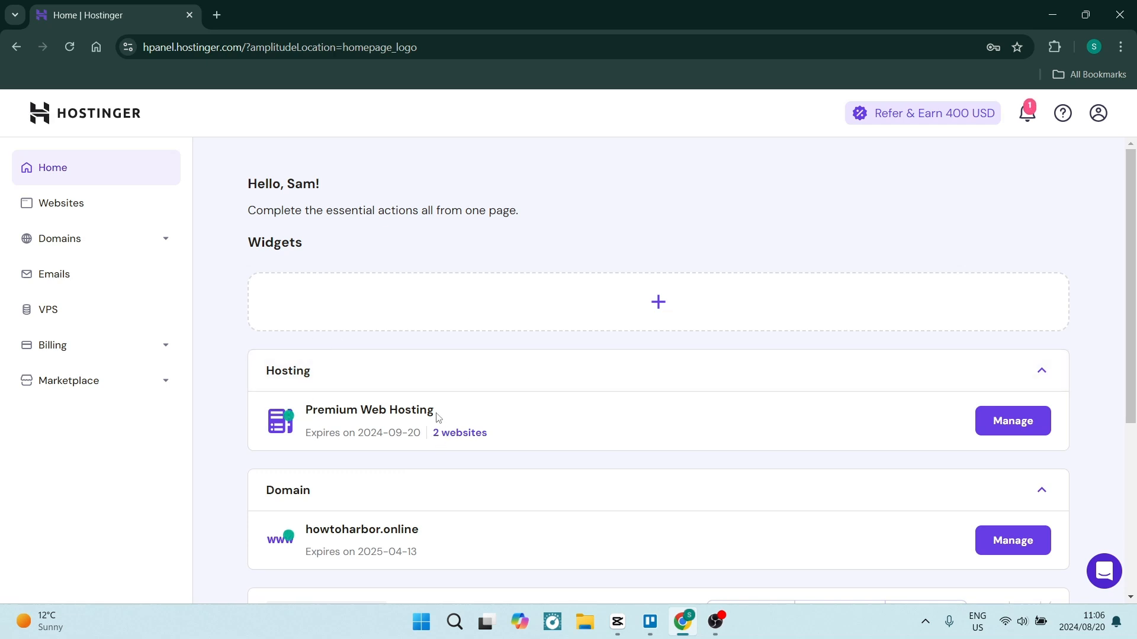
pyautogui.moveTo(321, 426)
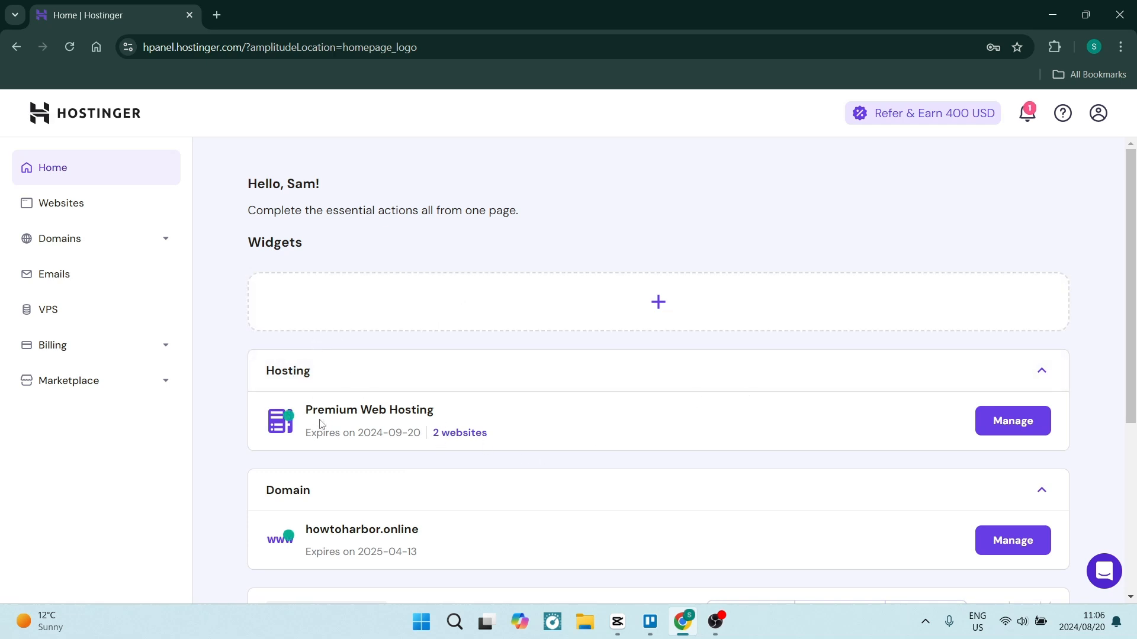
pyautogui.moveTo(1038, 410)
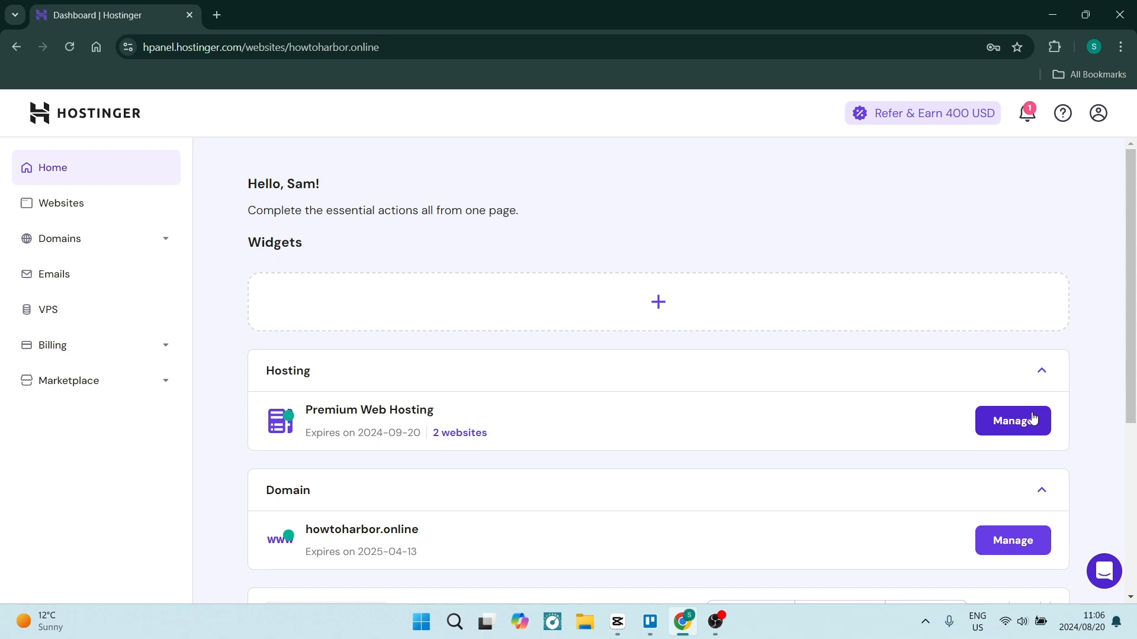
# From the howtoharbor.online dashboard, expand Hosting in the sidebar and go to Upgrade
pyautogui.click(1012, 420)
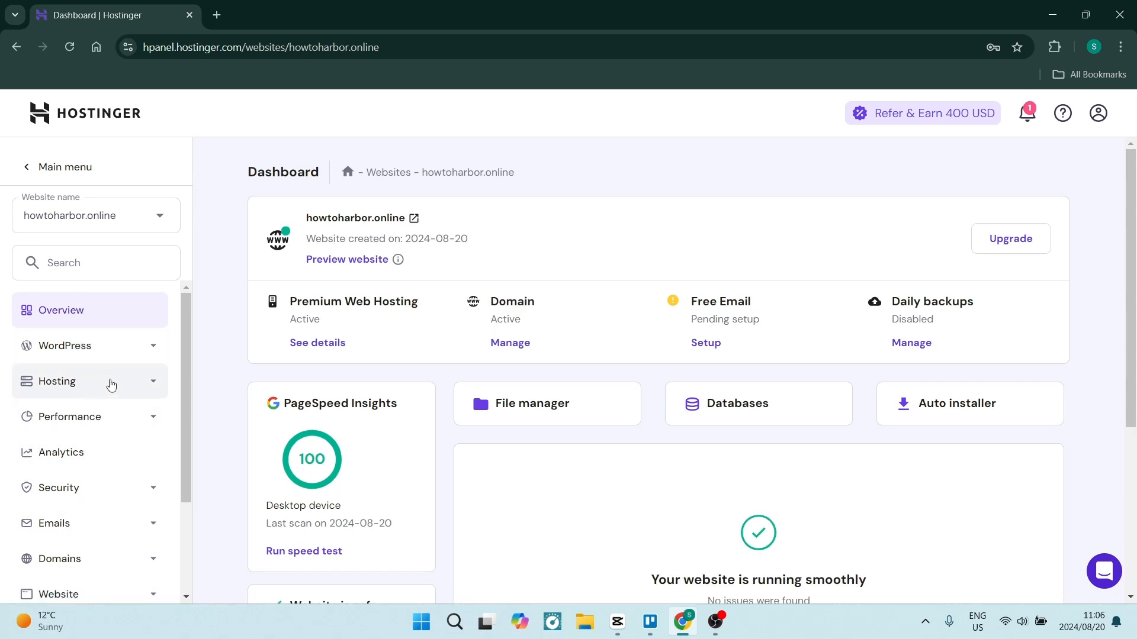
pyautogui.click(56, 381)
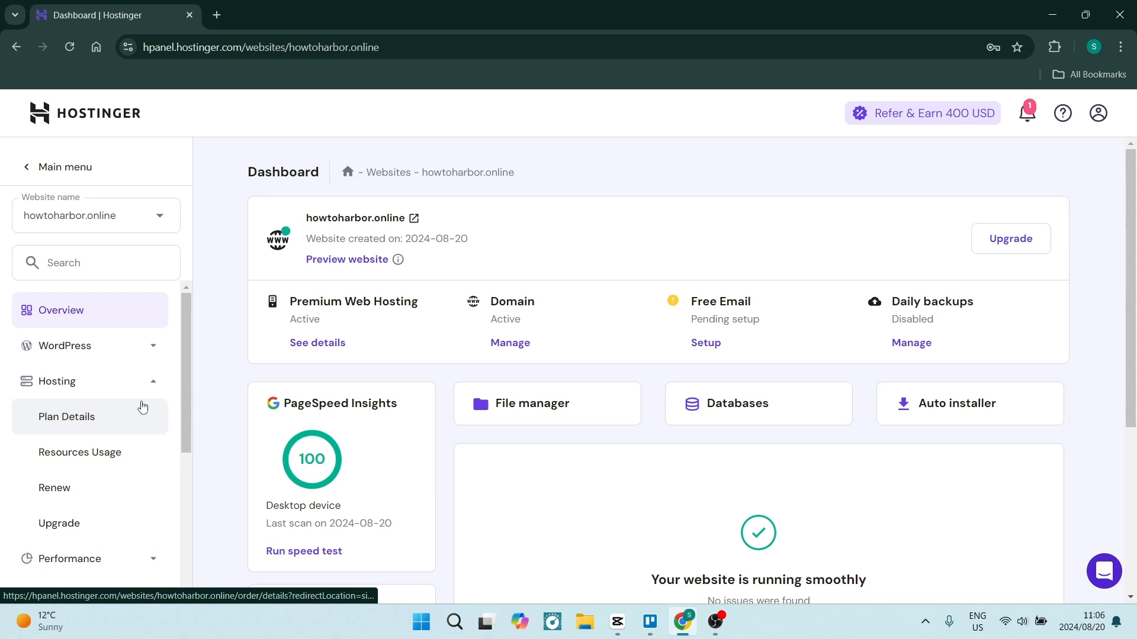
pyautogui.scroll(-3)
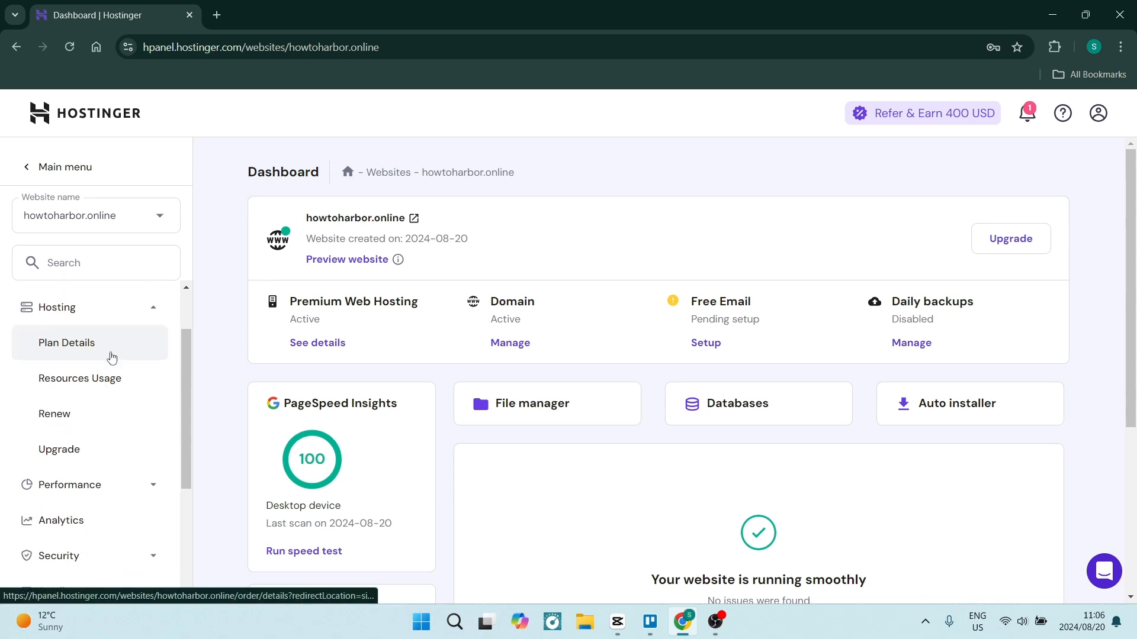
pyautogui.moveTo(107, 415)
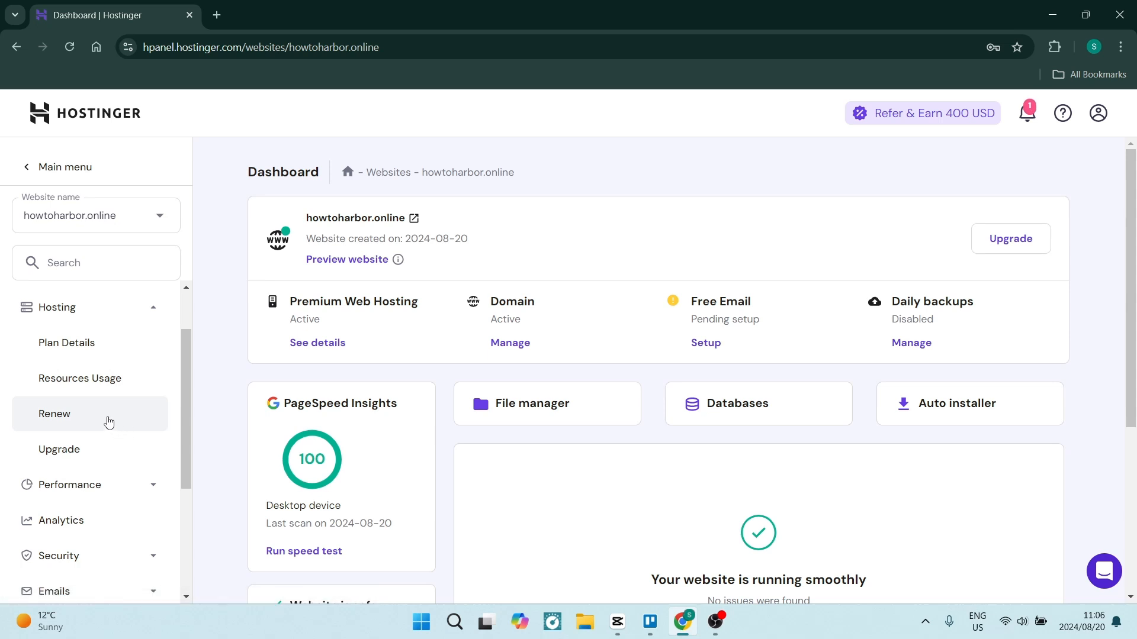
pyautogui.moveTo(92, 413)
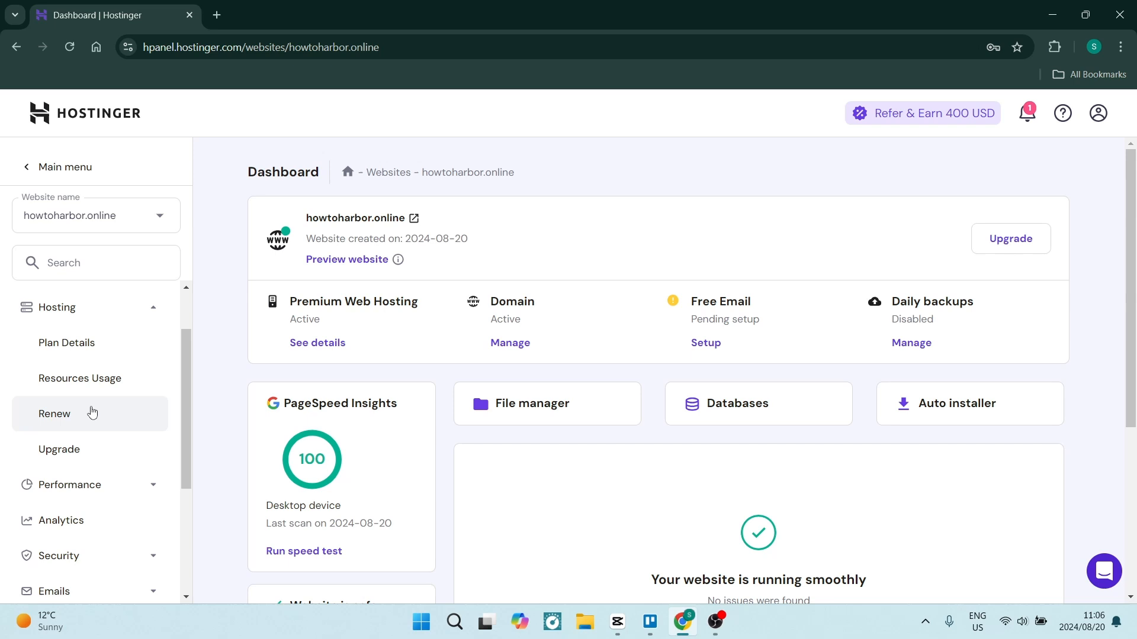
pyautogui.click(60, 450)
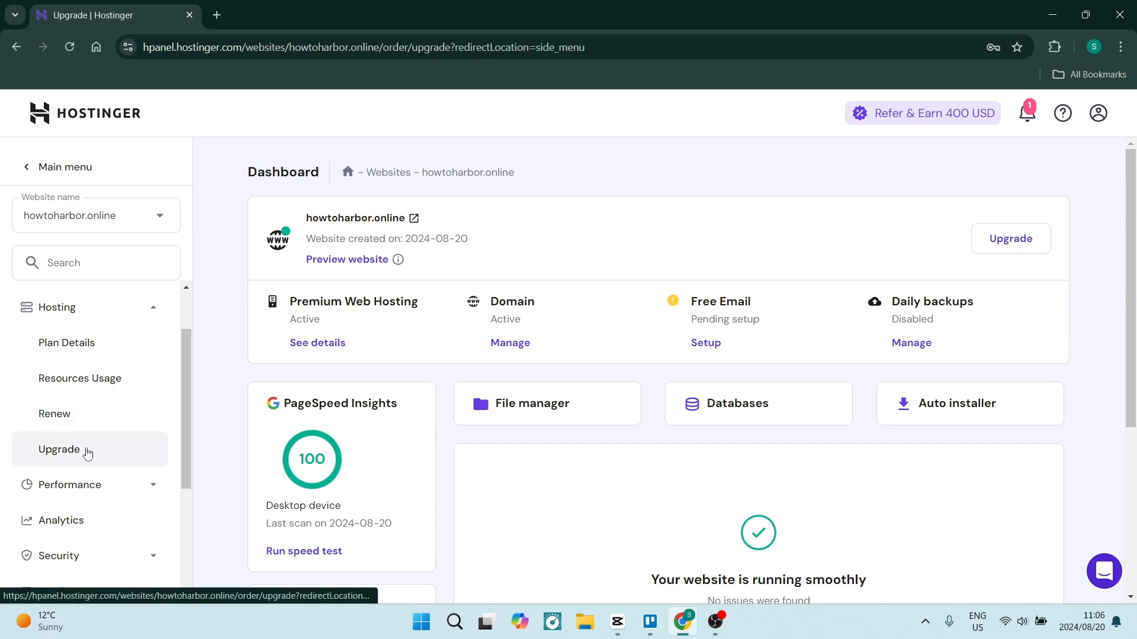
# Review the full Premium vs Business Web Hosting feature comparison via Show more
pyautogui.click(60, 449)
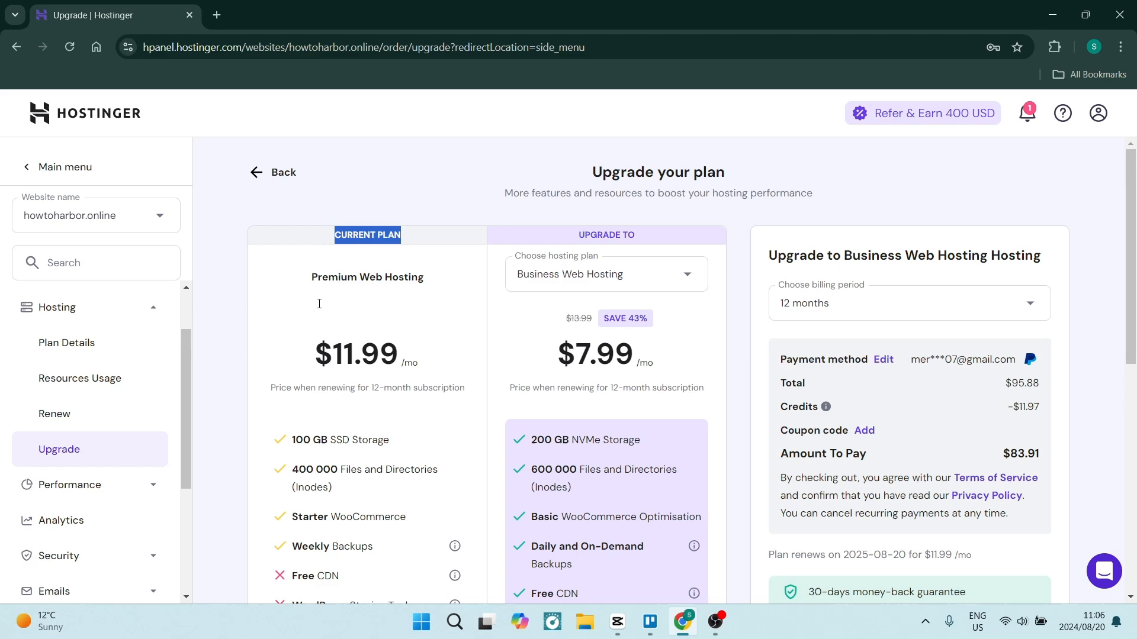
pyautogui.scroll(-3)
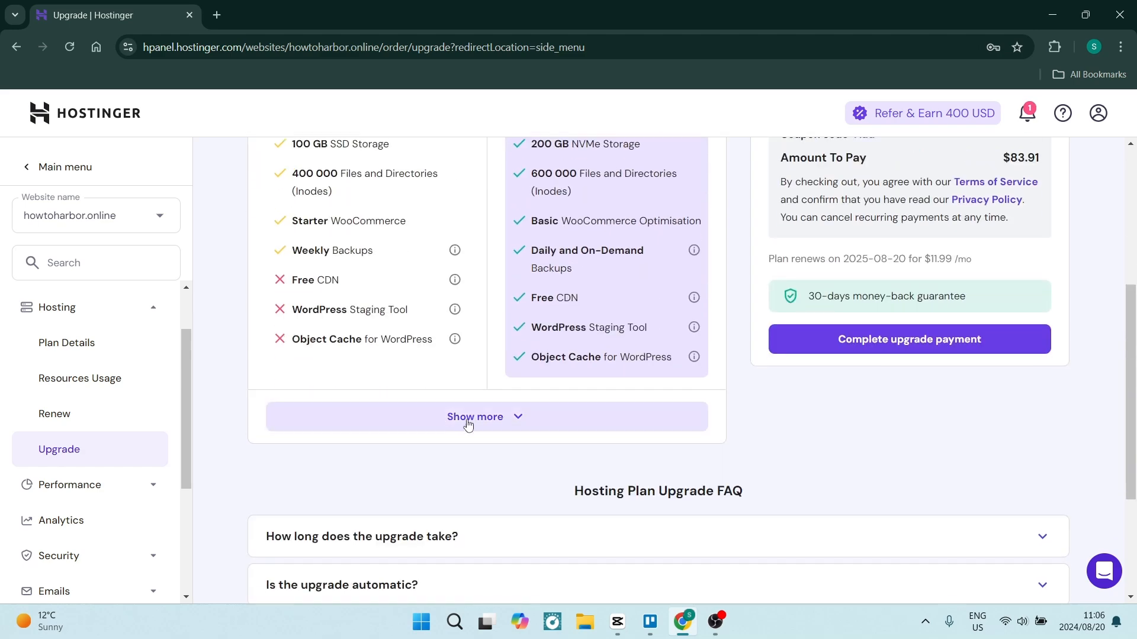
pyautogui.click(475, 415)
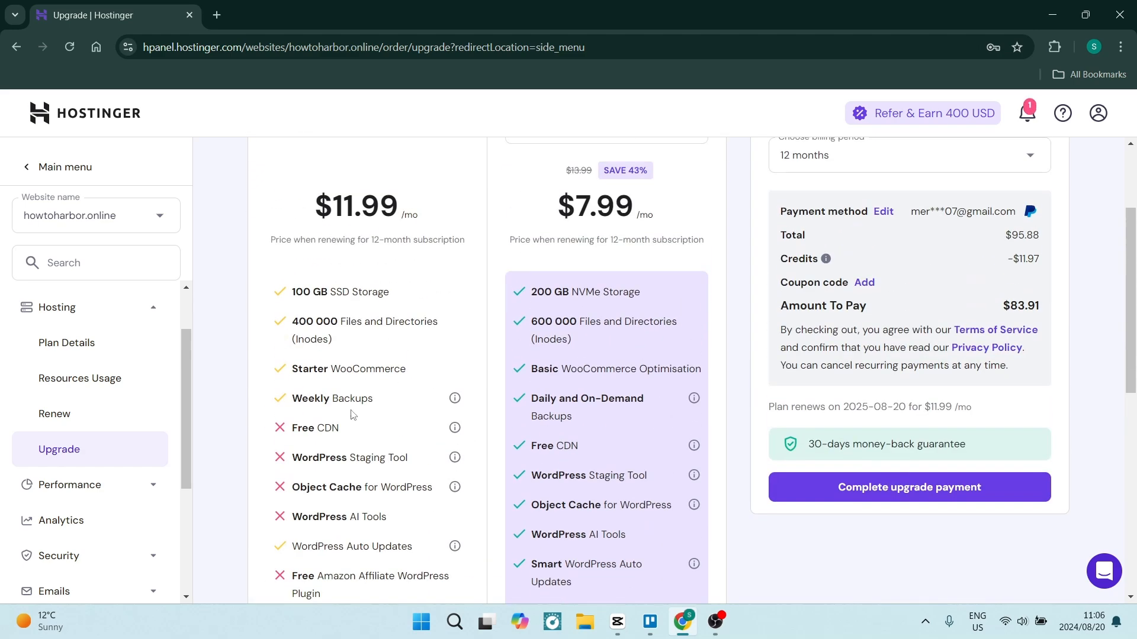
pyautogui.scroll(3)
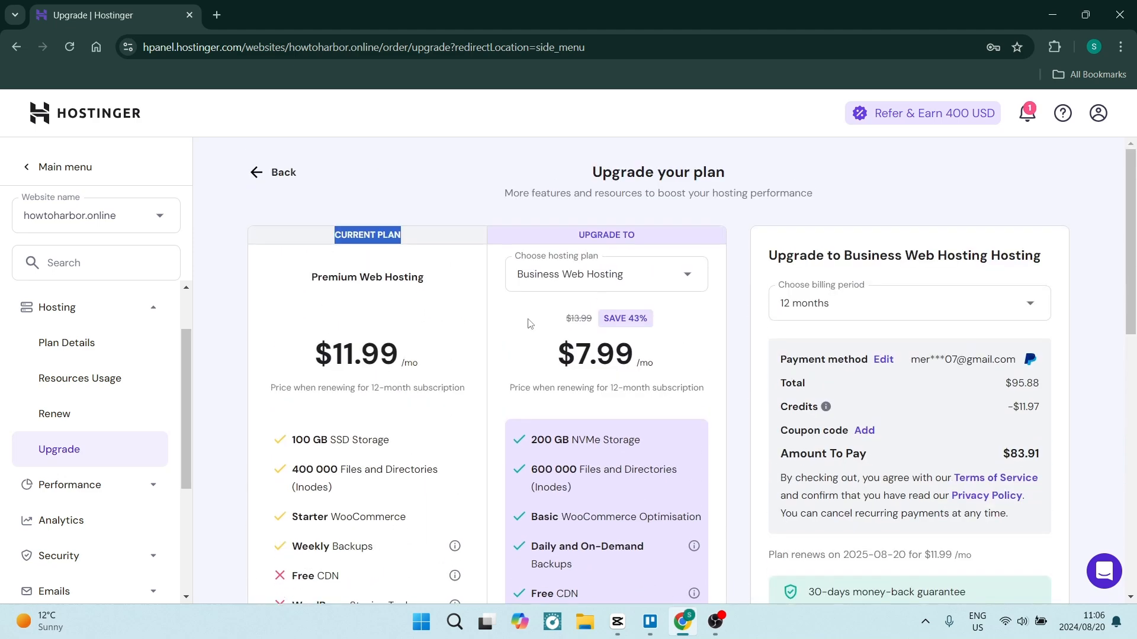
# Choose Business Web Hosting at $7.99/mo as the upgrade plan and review its features
pyautogui.click(605, 273)
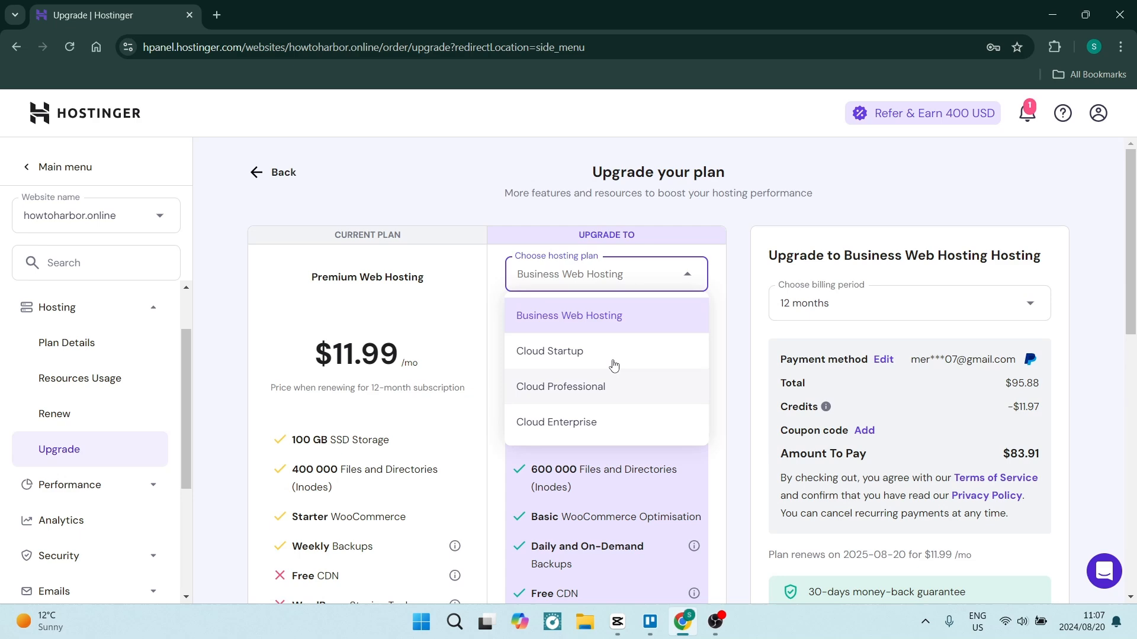
pyautogui.click(569, 315)
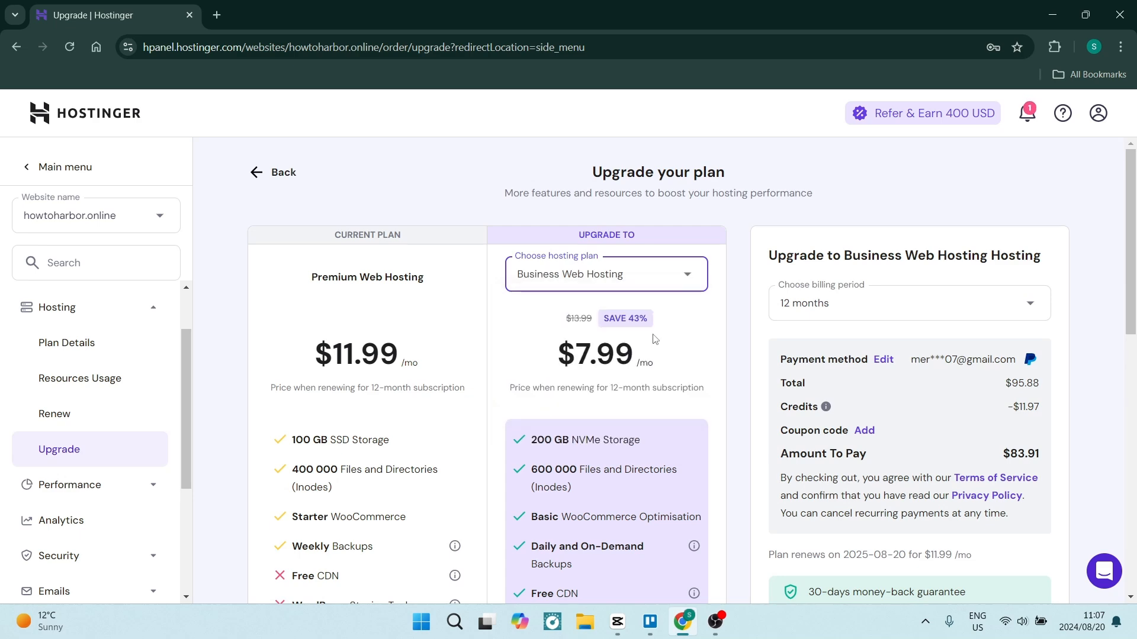
pyautogui.scroll(-3)
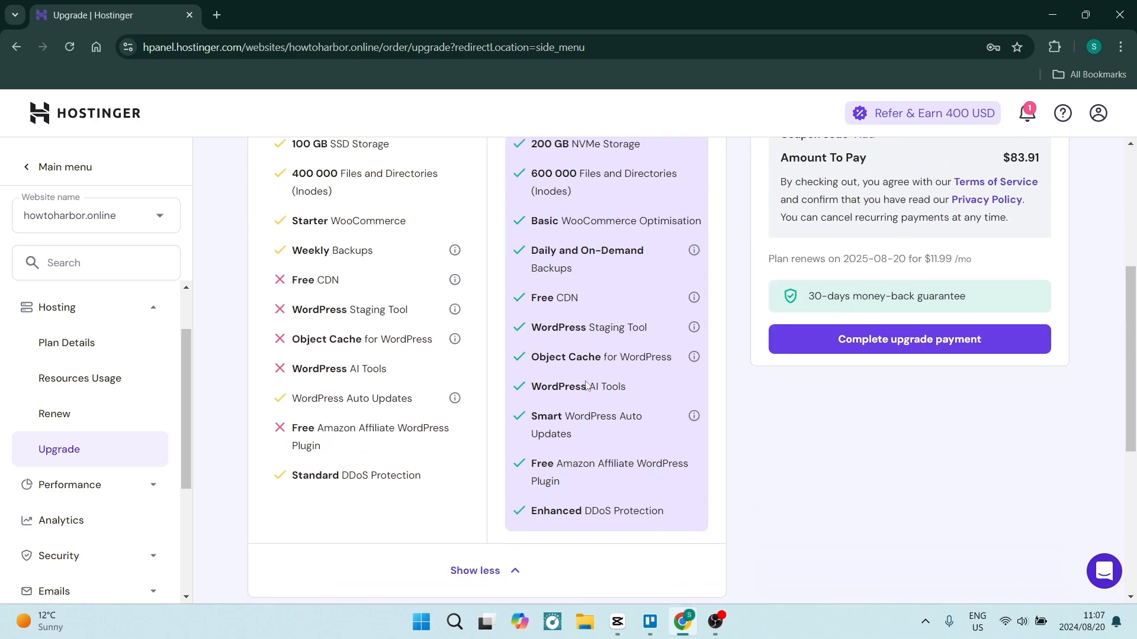
pyautogui.scroll(3)
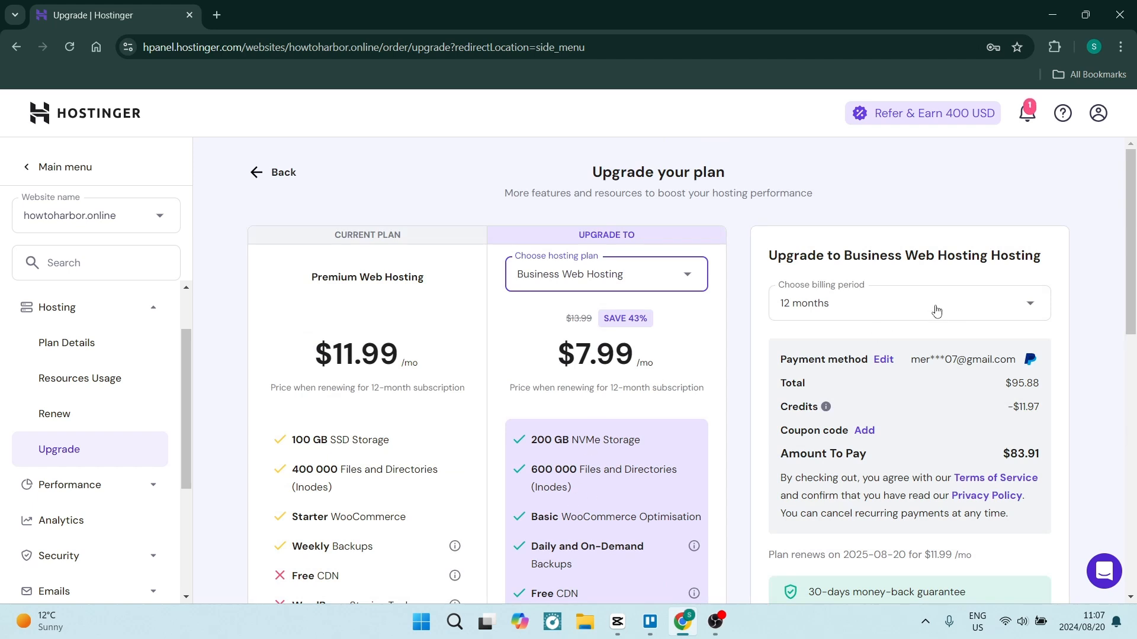
# Set the billing period to 12 months, leaving $83.91 to pay
pyautogui.click(908, 303)
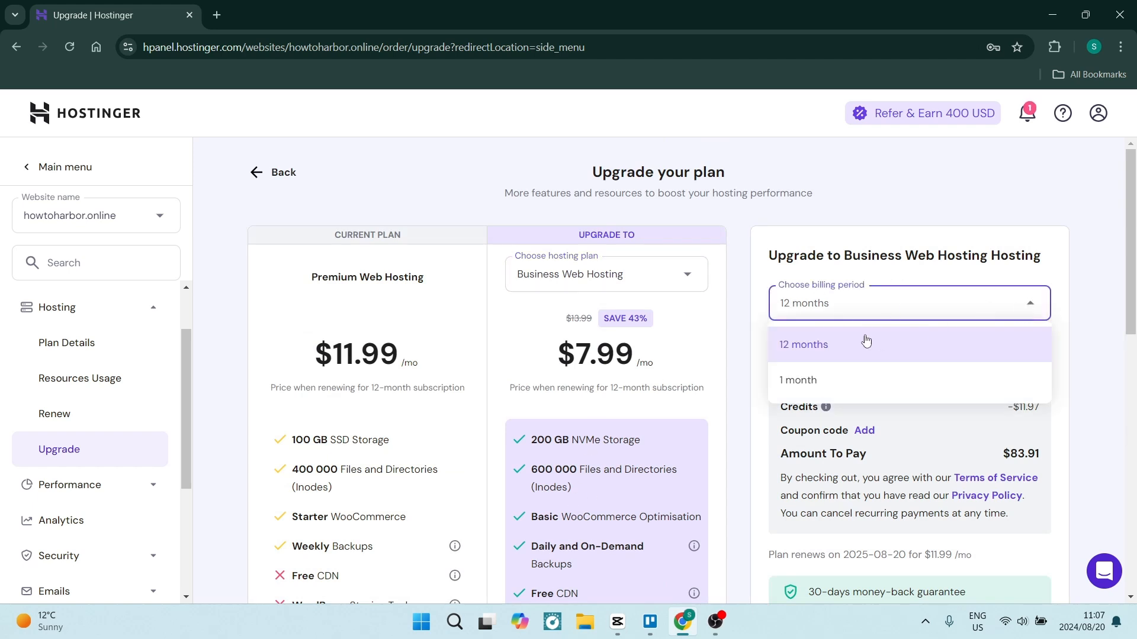
pyautogui.moveTo(1017, 322)
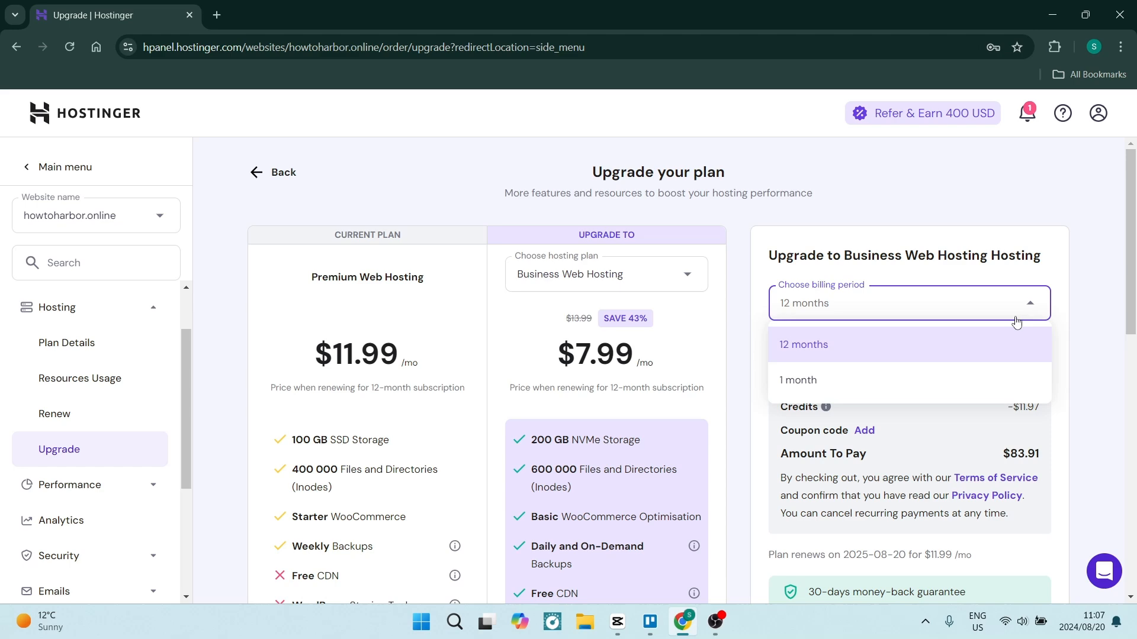
pyautogui.click(802, 344)
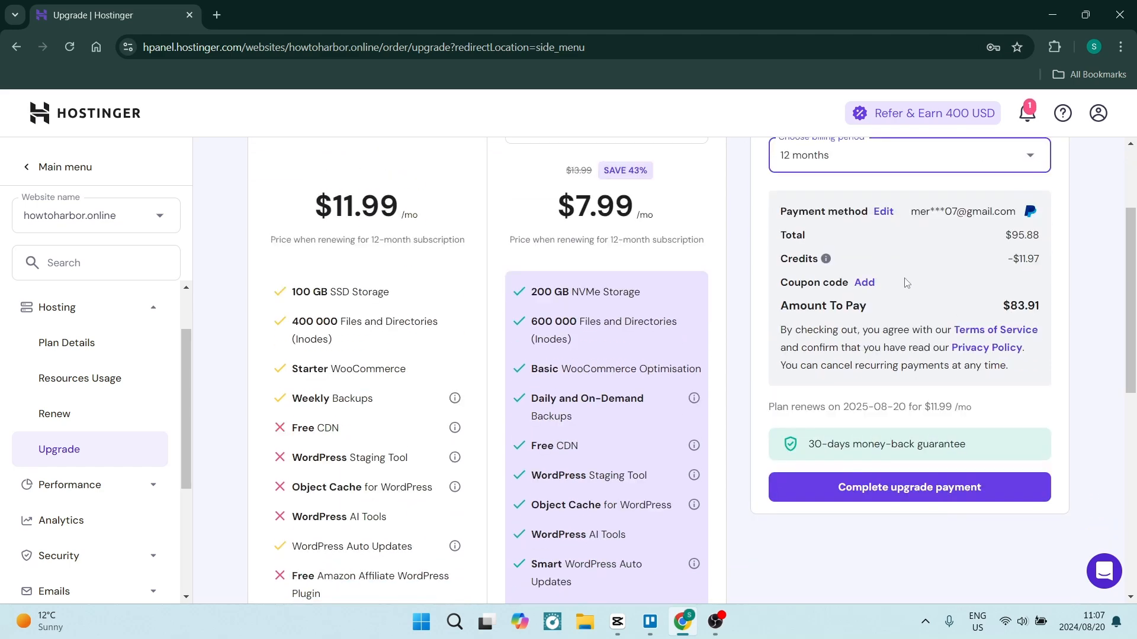
pyautogui.moveTo(1081, 355)
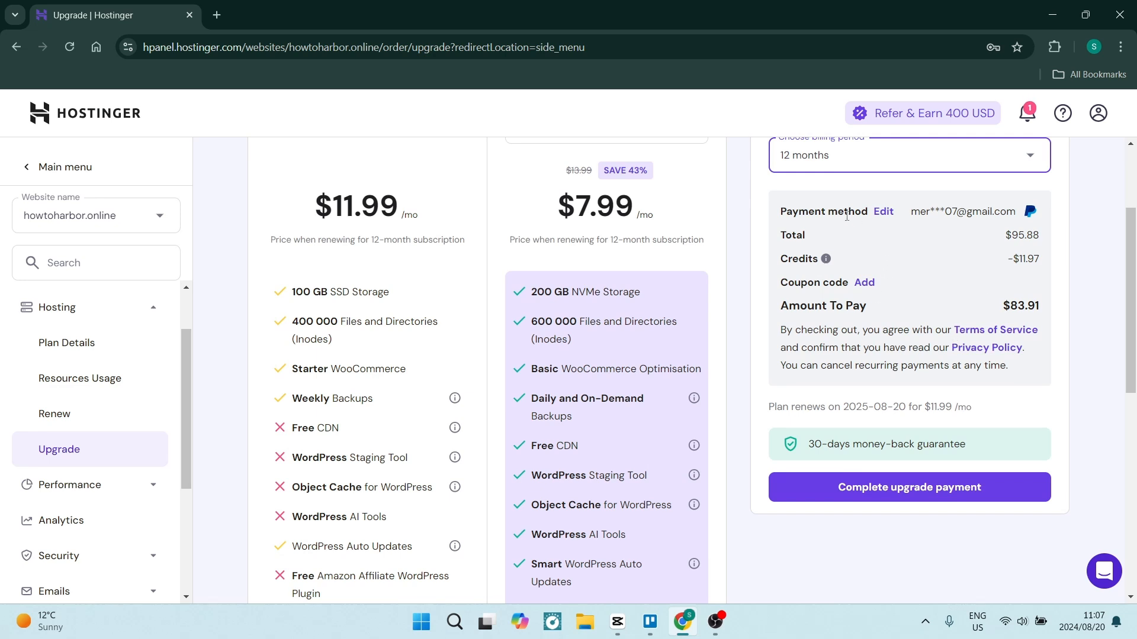
pyautogui.moveTo(883, 211)
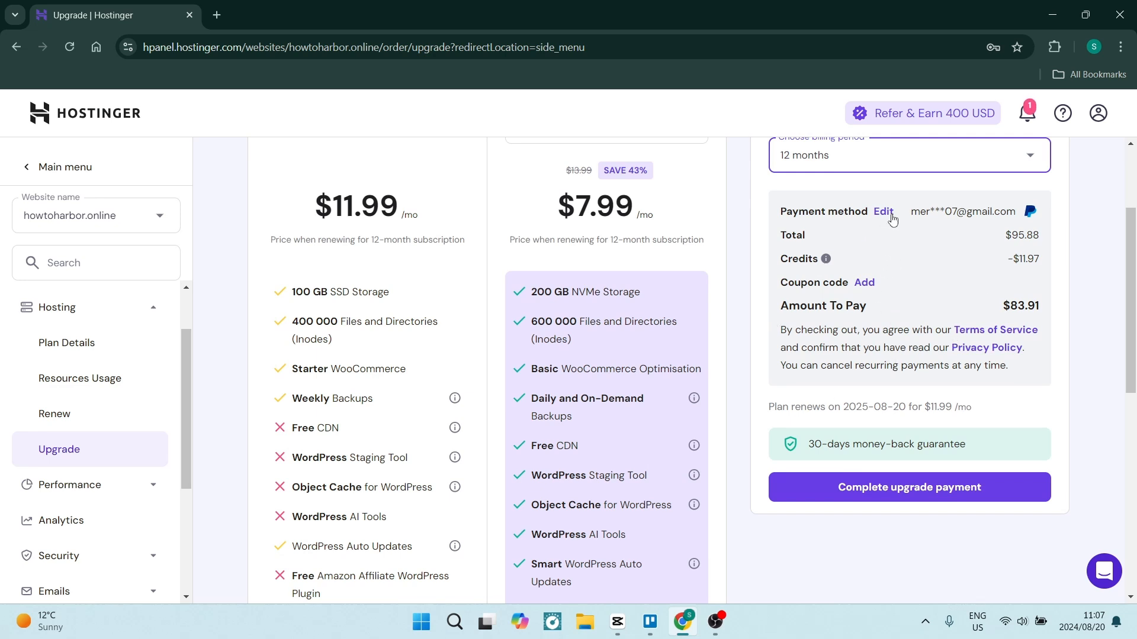
pyautogui.moveTo(867, 300)
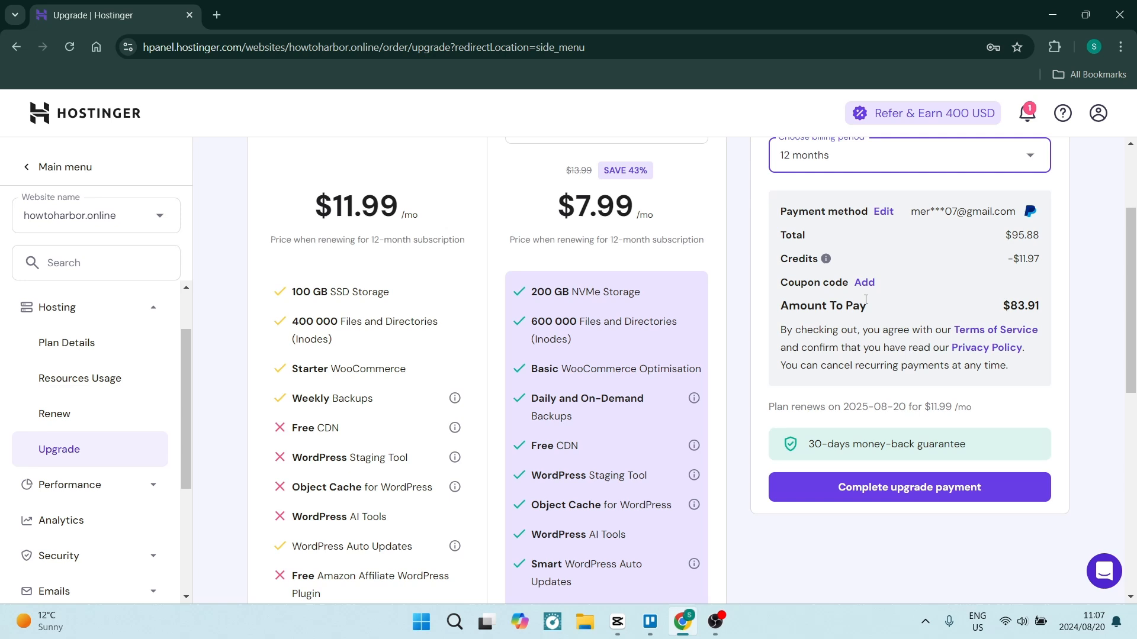
pyautogui.moveTo(896, 351)
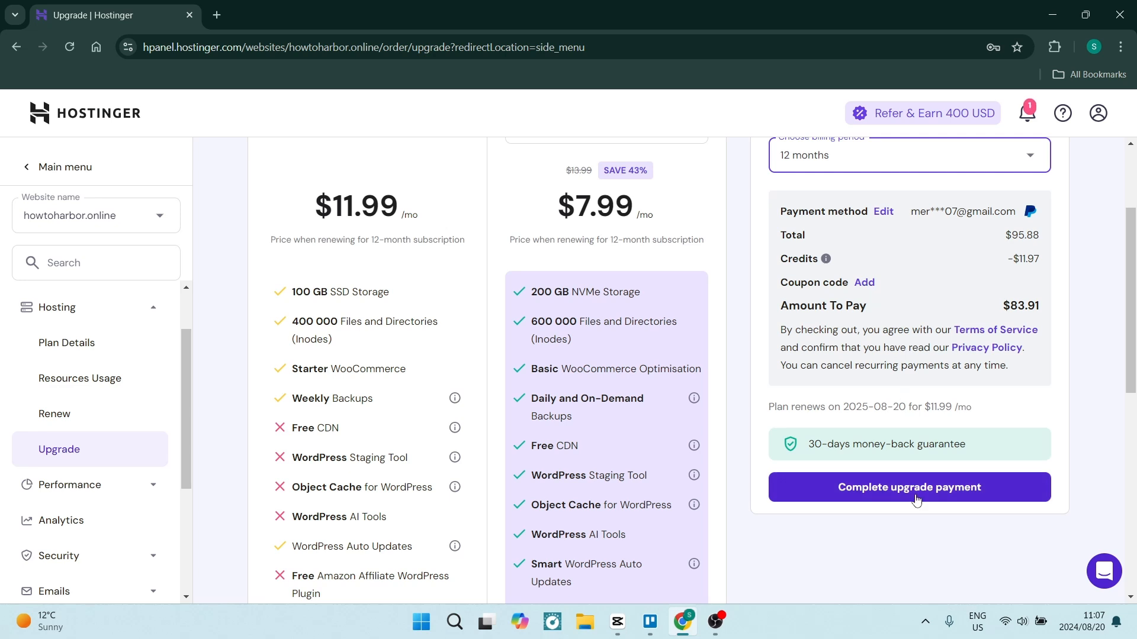
pyautogui.moveTo(942, 224)
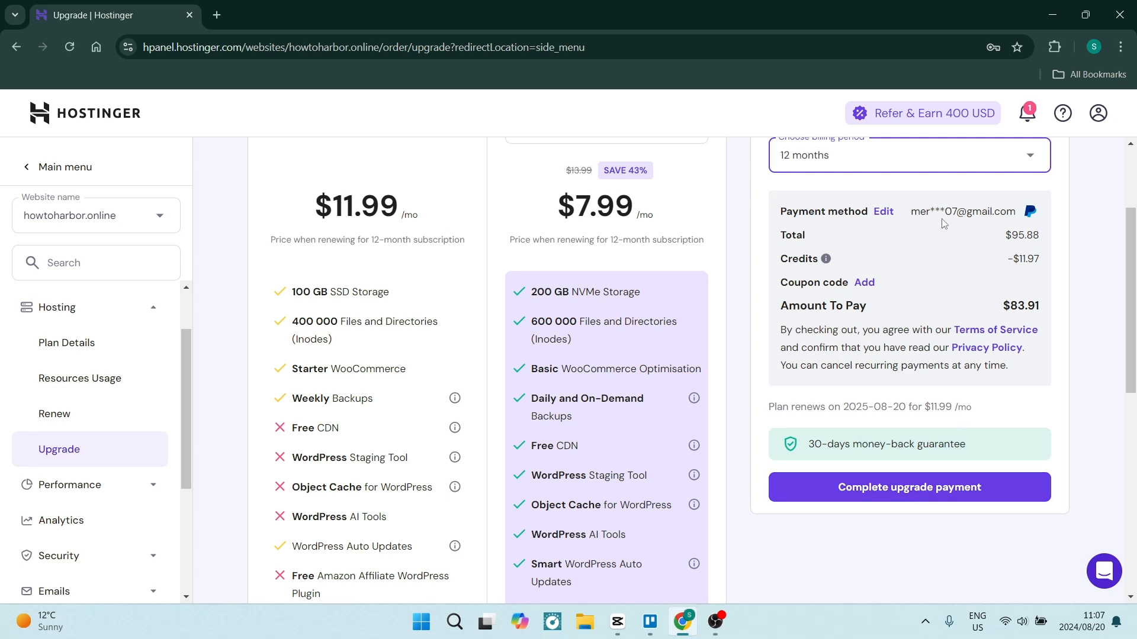
pyautogui.moveTo(883, 287)
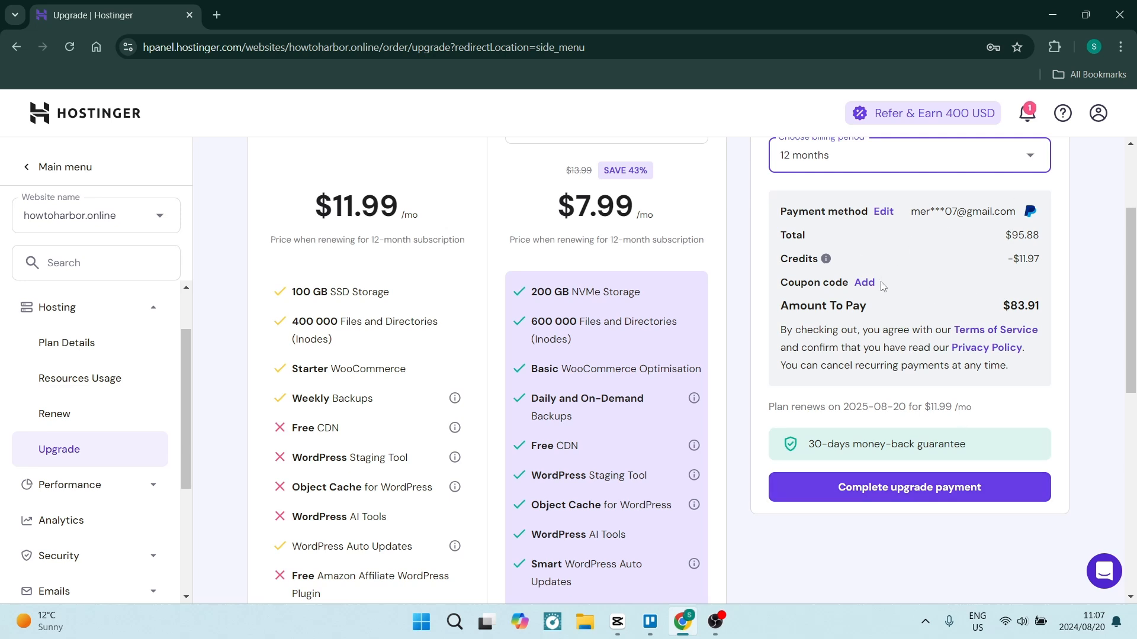
pyautogui.moveTo(915, 298)
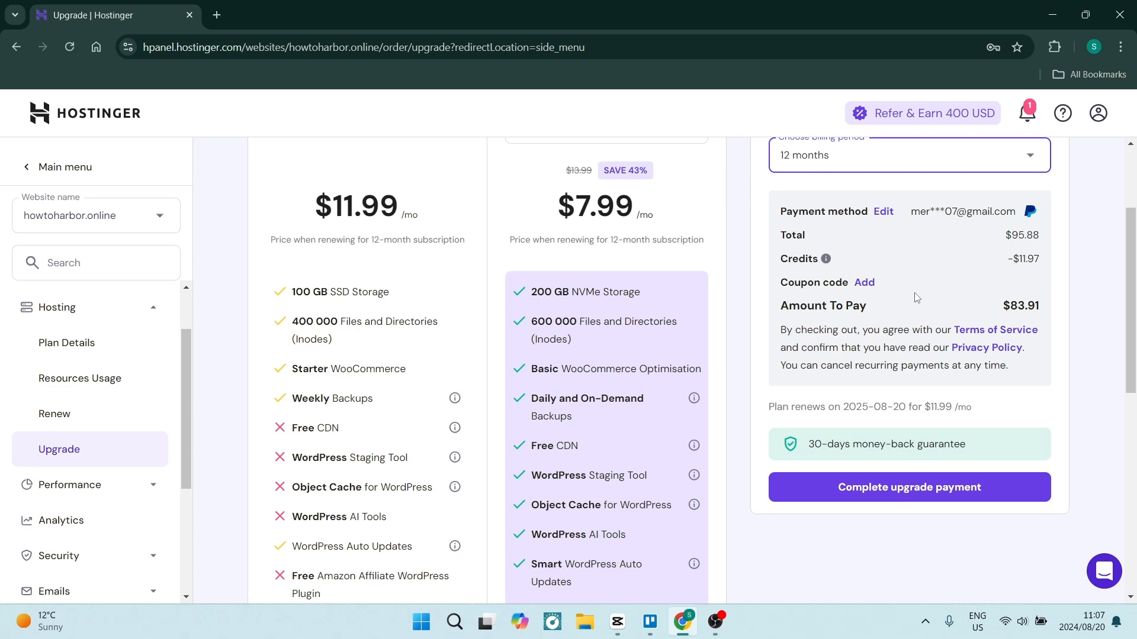